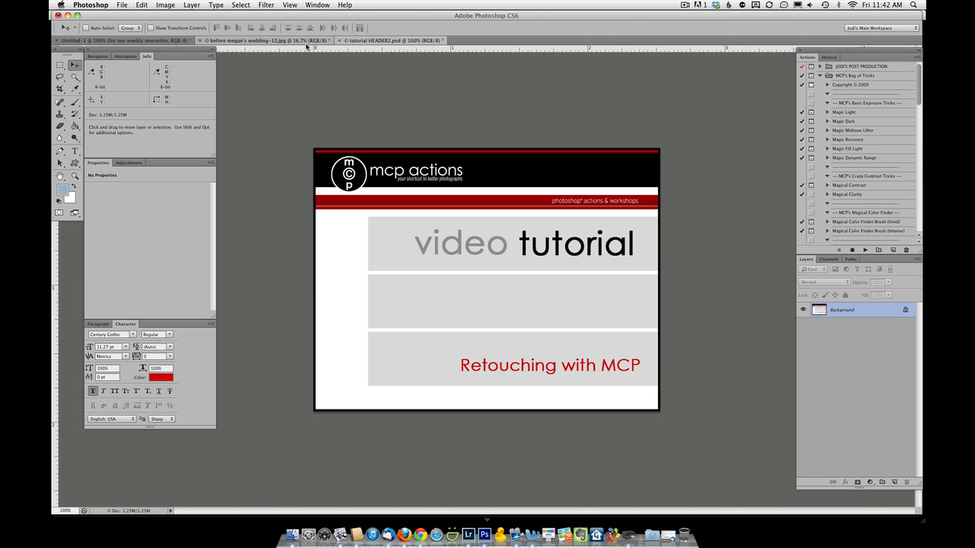
# Step: Switch to the smiling girl's portrait tab and scroll the Actions panel to MCP's Skin Tricks
pyautogui.click(251, 40)
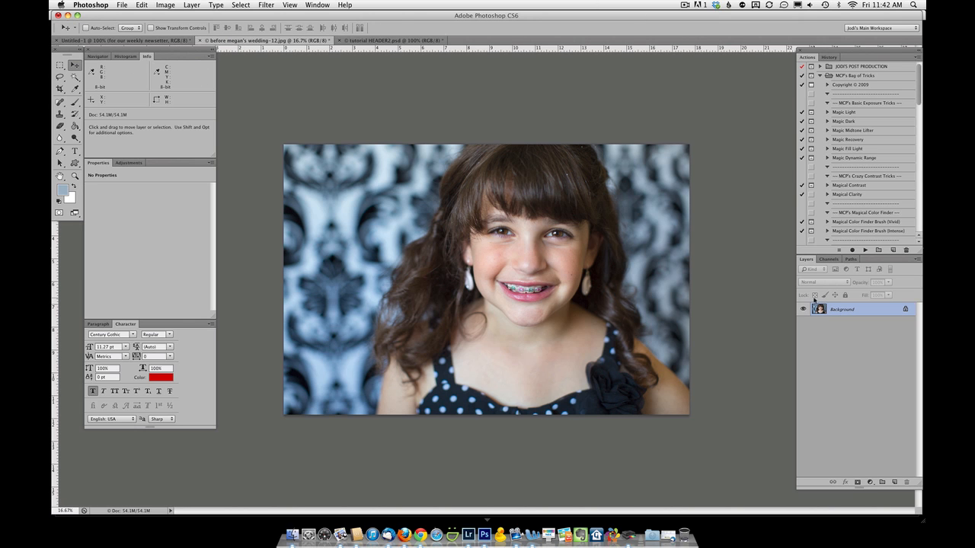
pyautogui.moveTo(837, 270)
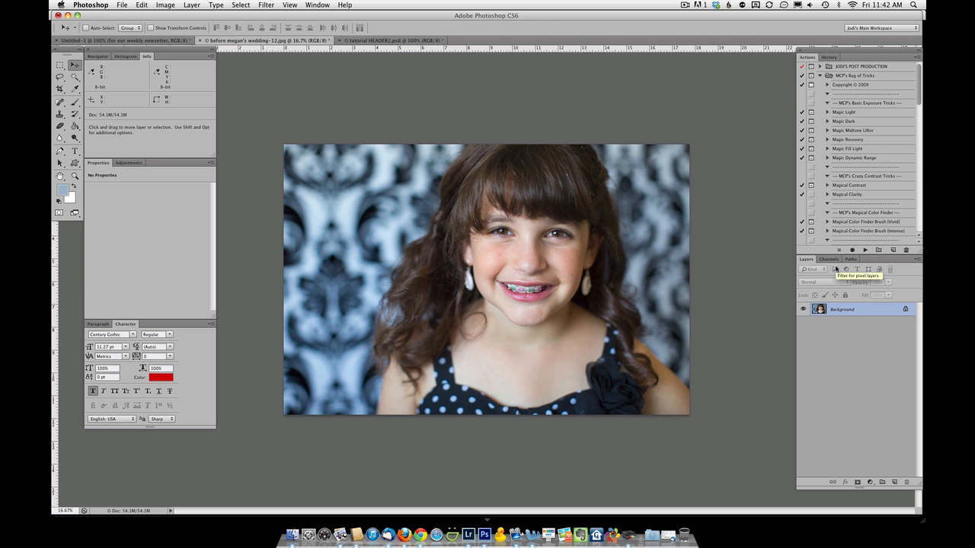
pyautogui.scroll(-3)
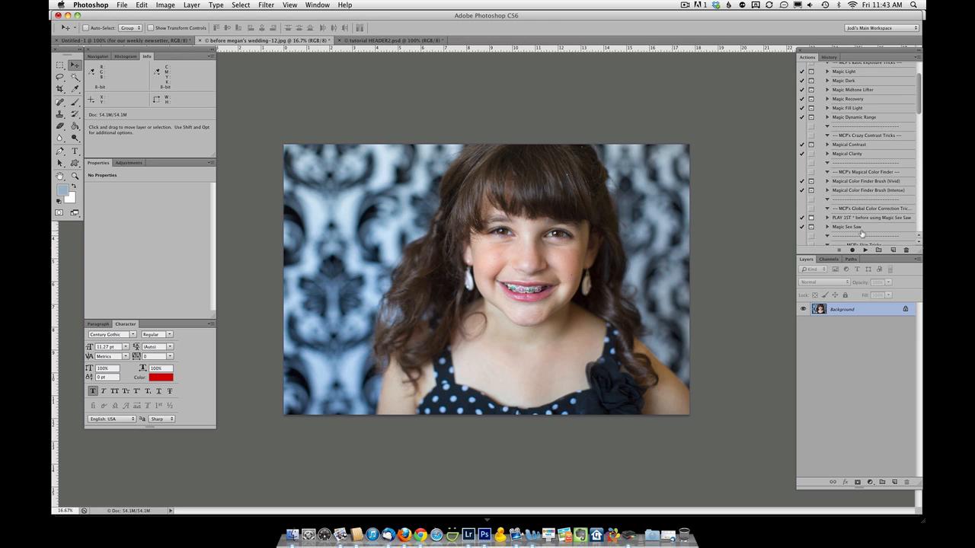
pyautogui.scroll(-3)
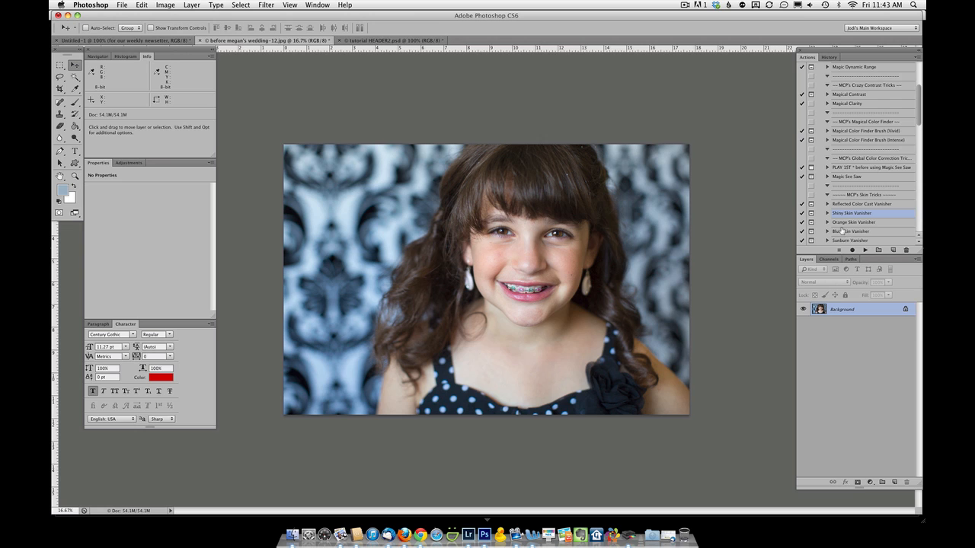
# Step: Run Shiny Skin Vanisher with a cheek-sampled De-Shine colour, then set brush opacity to 50%
pyautogui.click(865, 249)
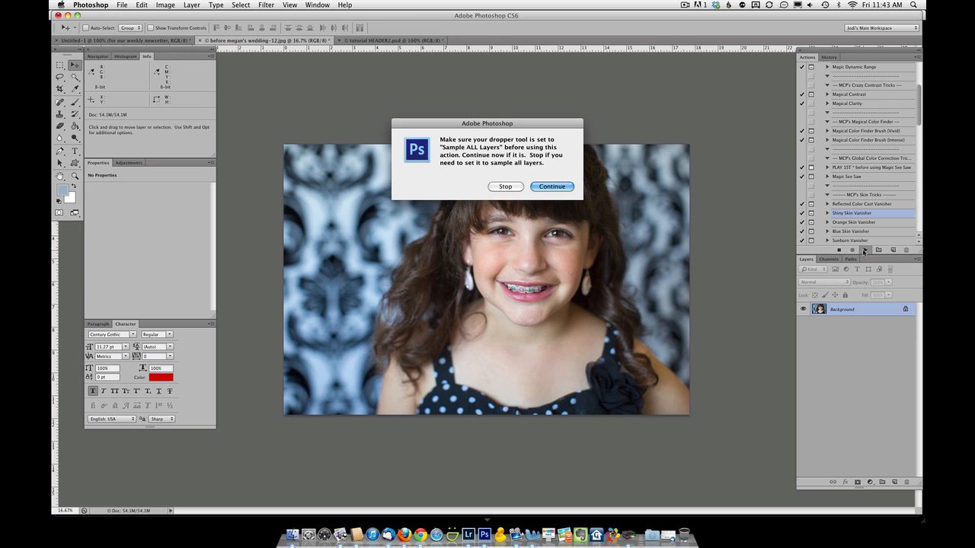
pyautogui.click(551, 187)
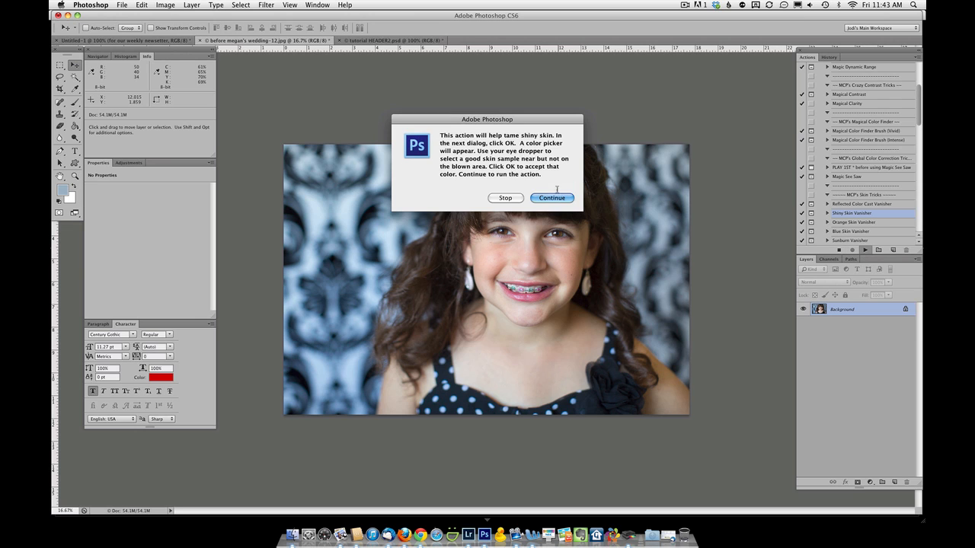
pyautogui.click(552, 198)
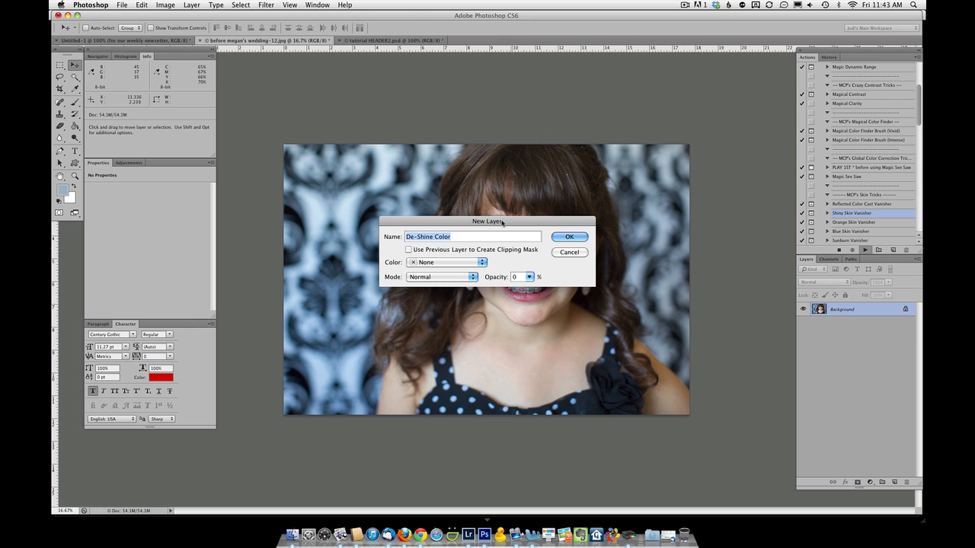
pyautogui.click(569, 237)
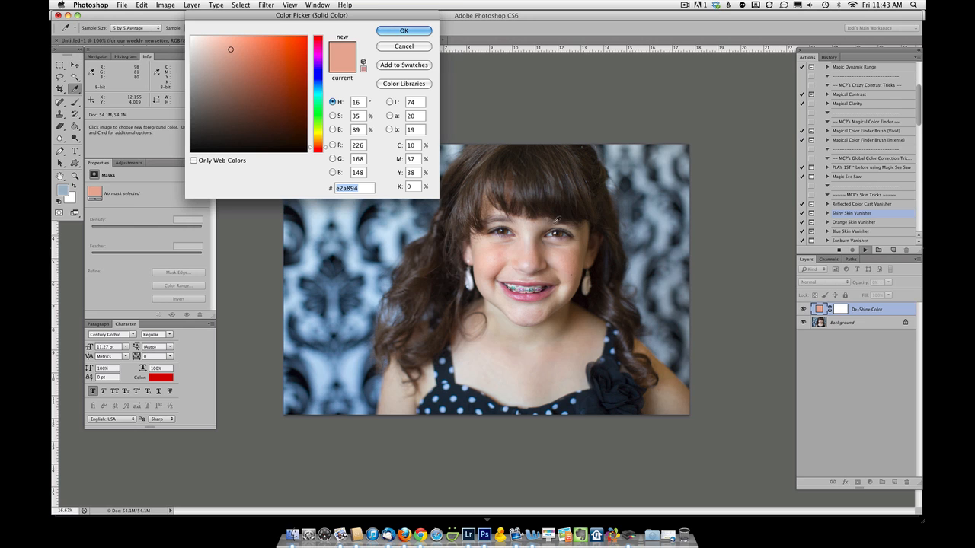
pyautogui.moveTo(515, 248)
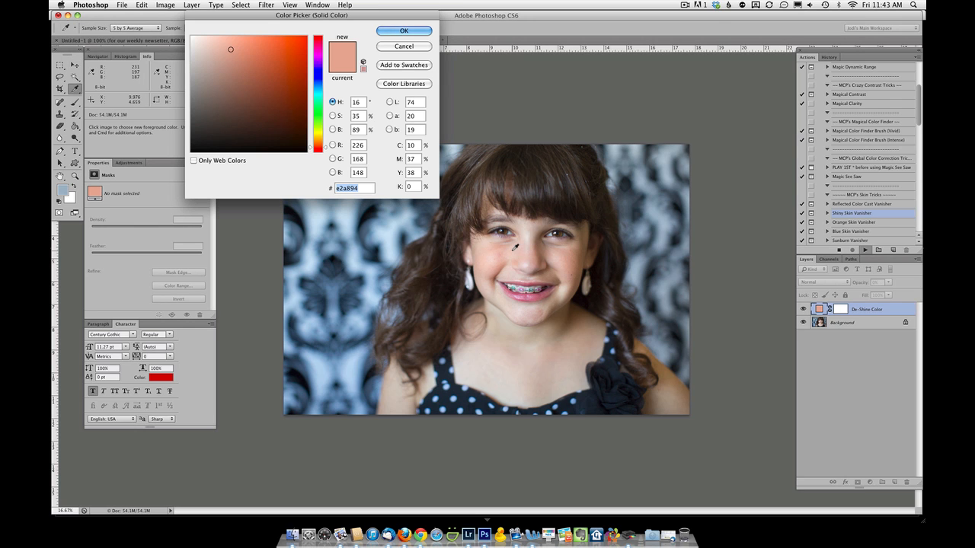
pyautogui.click(403, 31)
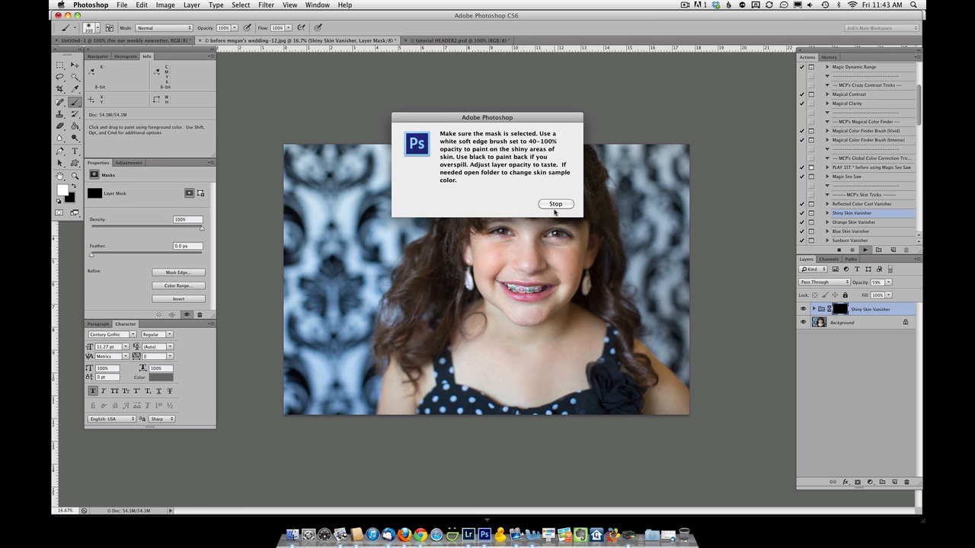
pyautogui.click(555, 203)
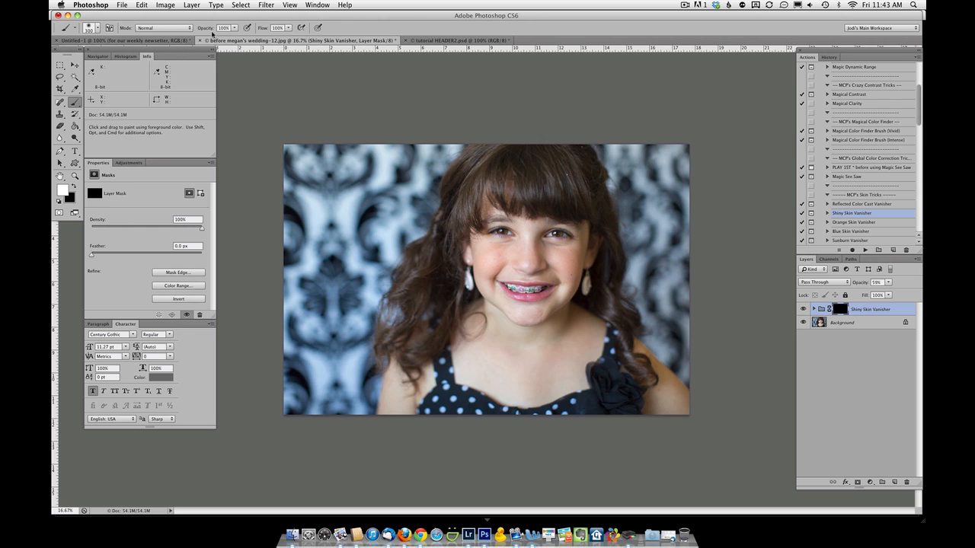
pyautogui.click(222, 28)
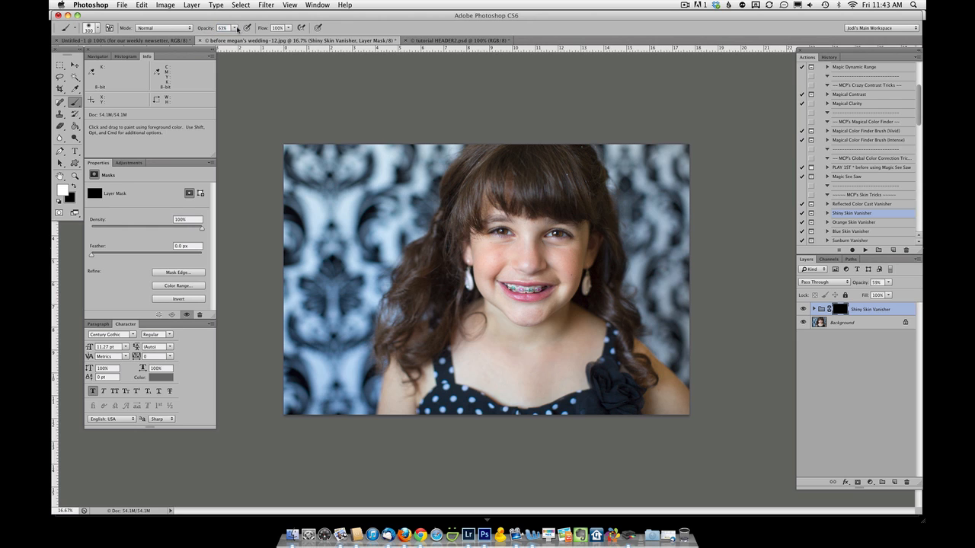
pyautogui.click(232, 28)
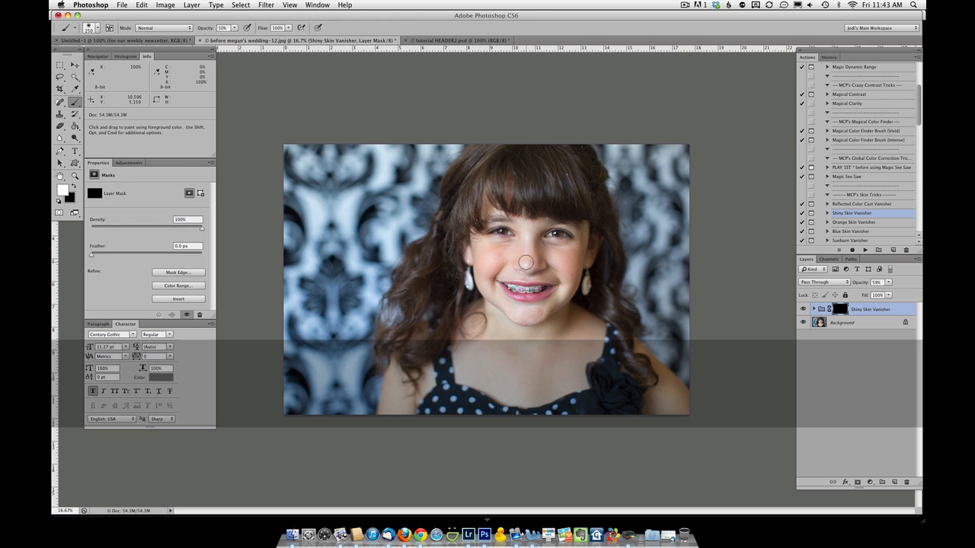
pyautogui.moveTo(525, 233)
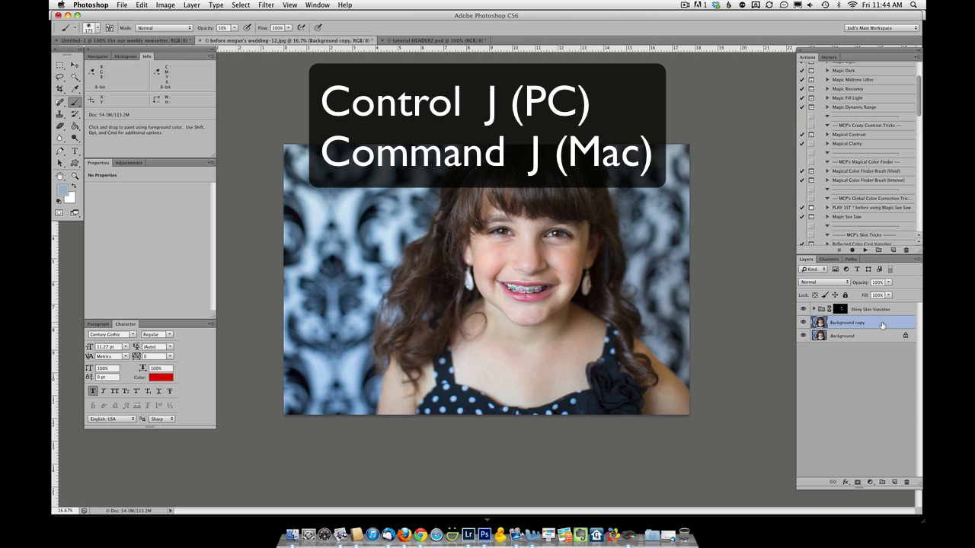
pyautogui.moveTo(868, 330)
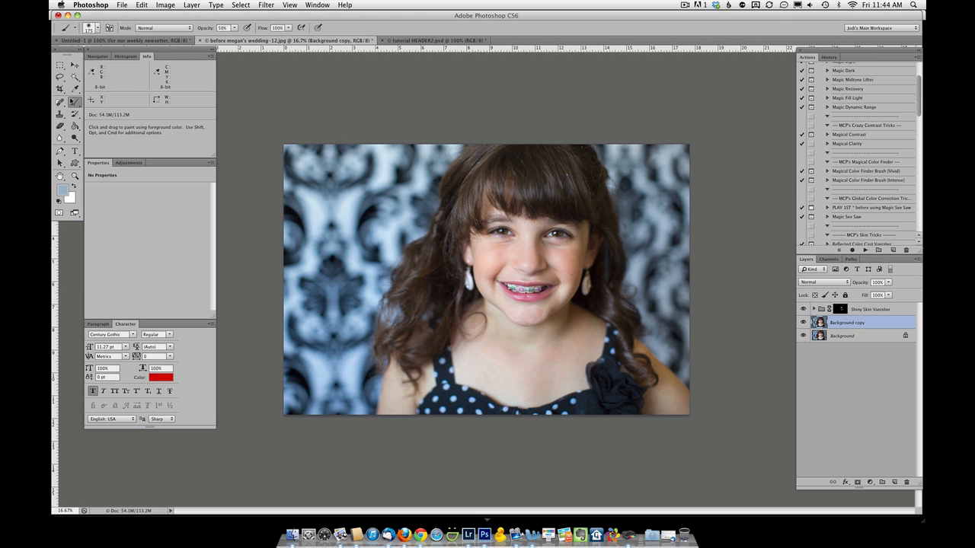
# Step: Patch the crease under her eye with smoother skin, then lower the copy's opacity to 58%
pyautogui.click(60, 102)
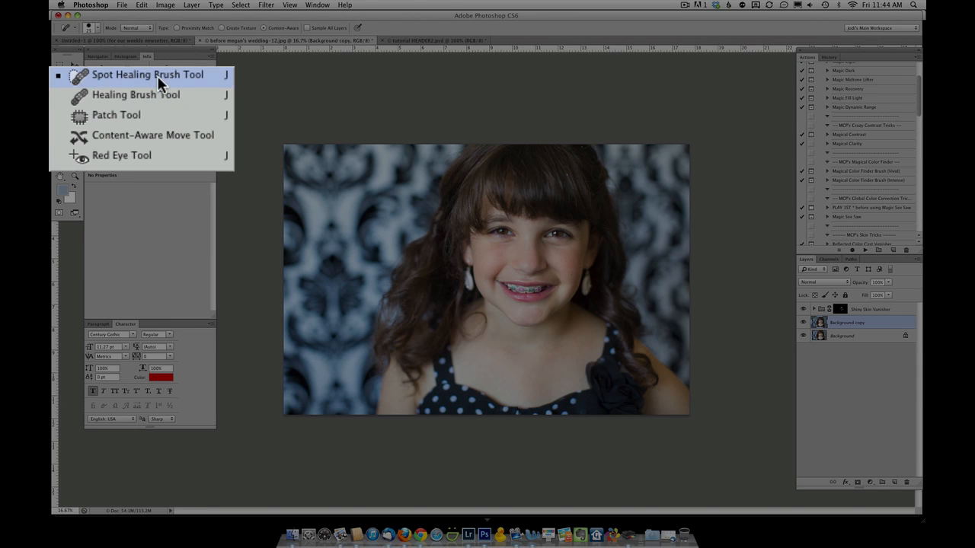
pyautogui.moveTo(130, 126)
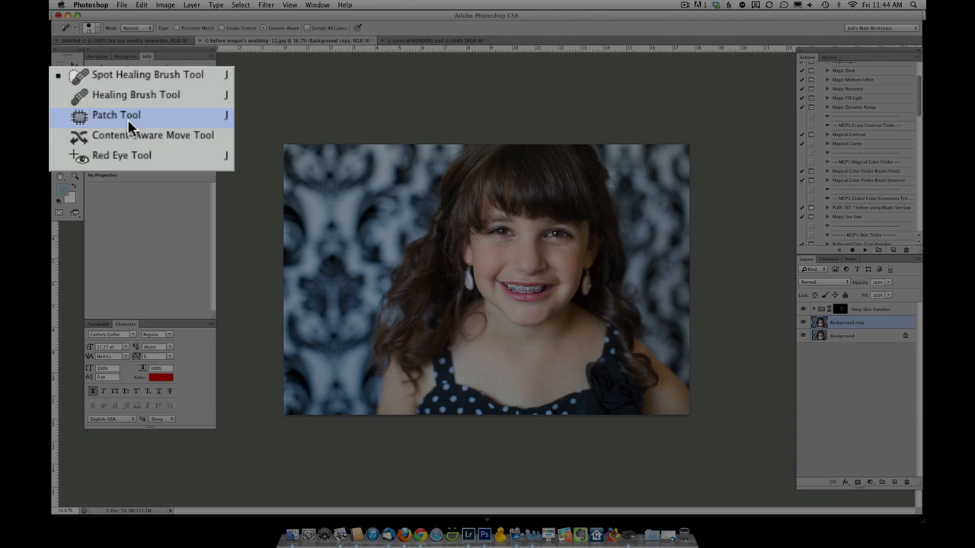
pyautogui.click(116, 115)
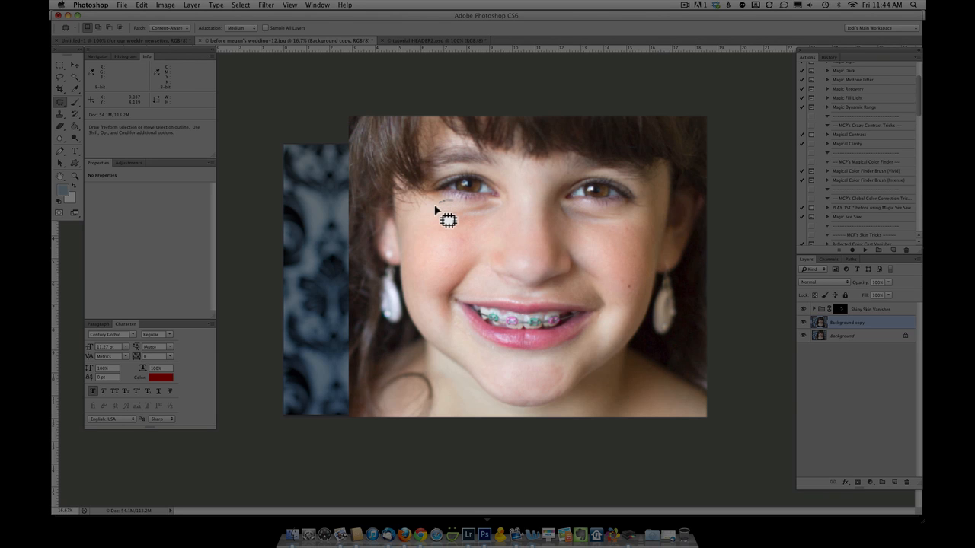
pyautogui.moveTo(450, 221); pyautogui.dragTo(518, 213)
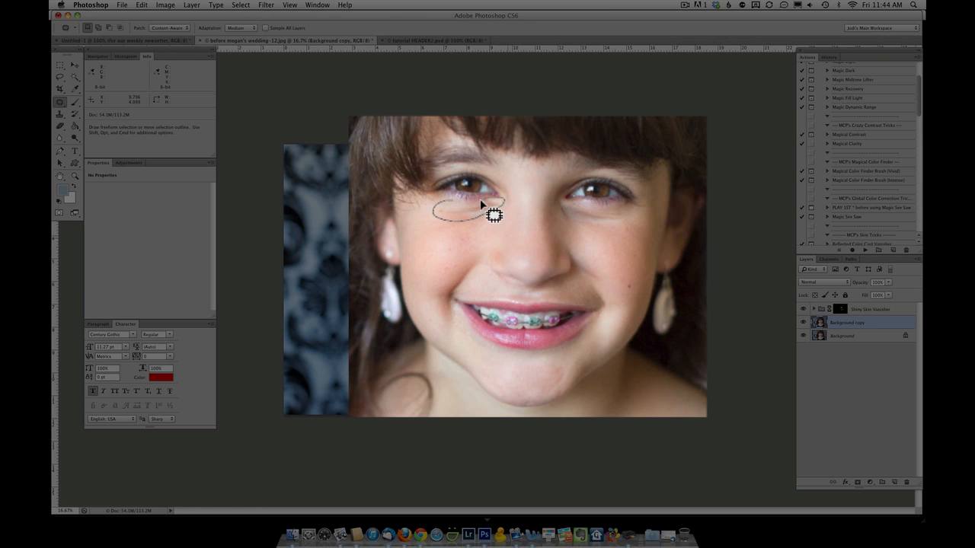
pyautogui.moveTo(480, 212); pyautogui.dragTo(457, 232)
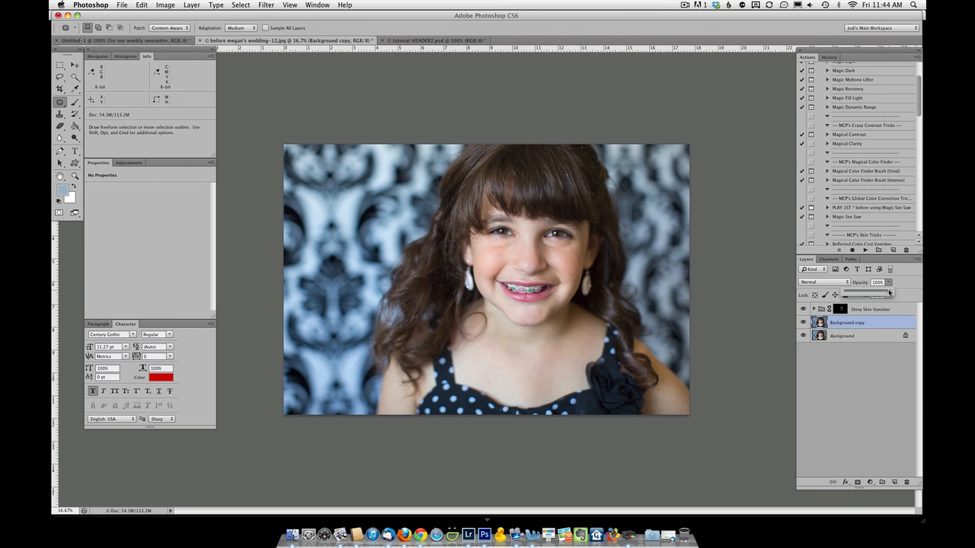
pyautogui.moveTo(886, 294); pyautogui.dragTo(871, 294)
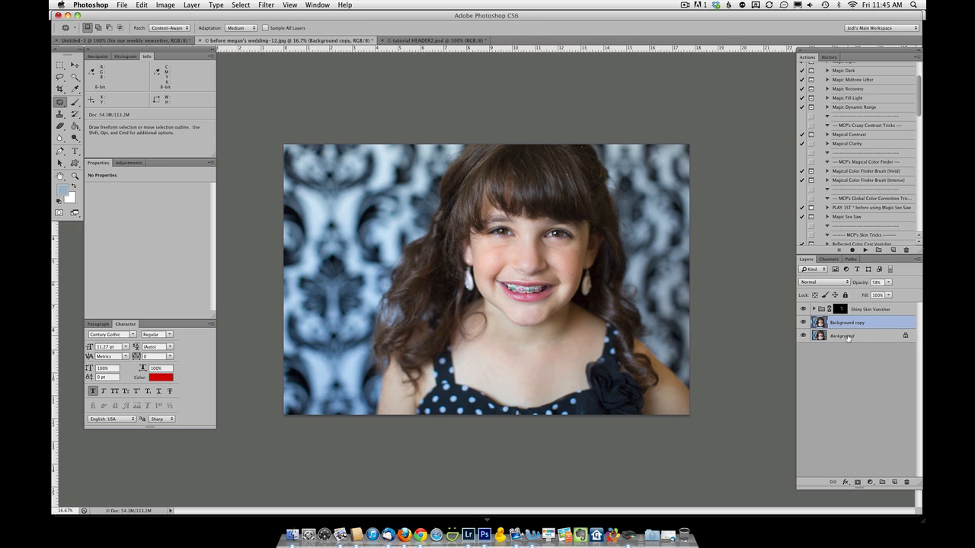
# Step: Select the patched copy together with Background and merge them into one layer
pyautogui.click(842, 336)
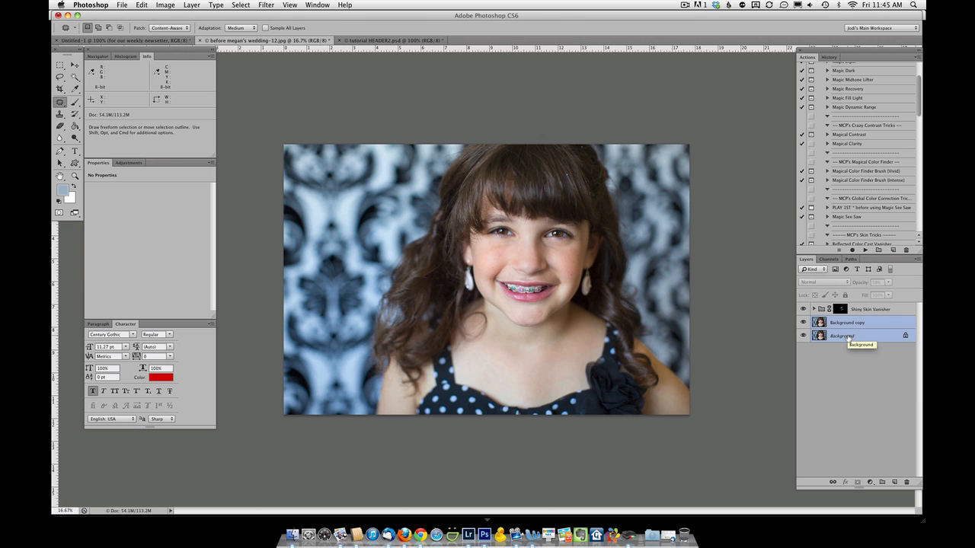
pyautogui.rightClick(846, 336)
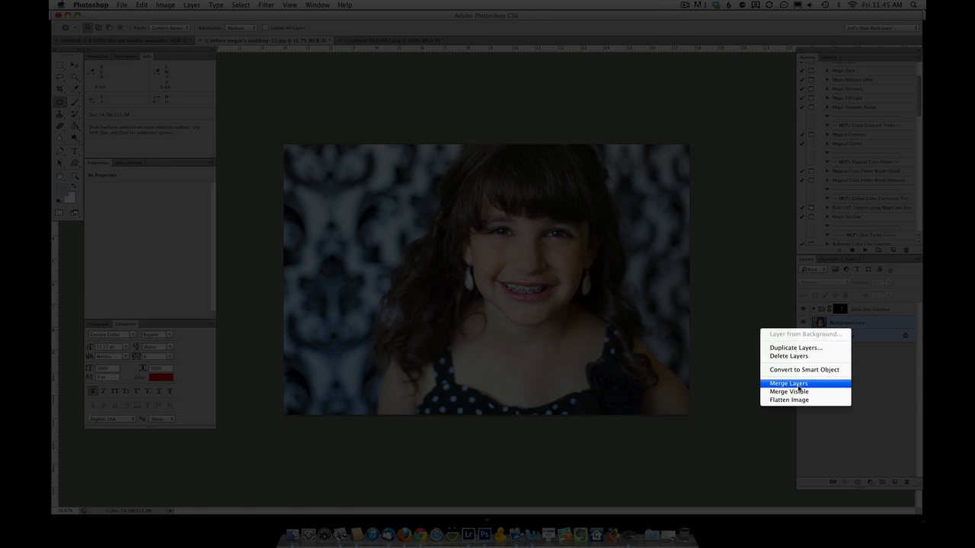
pyautogui.click(788, 383)
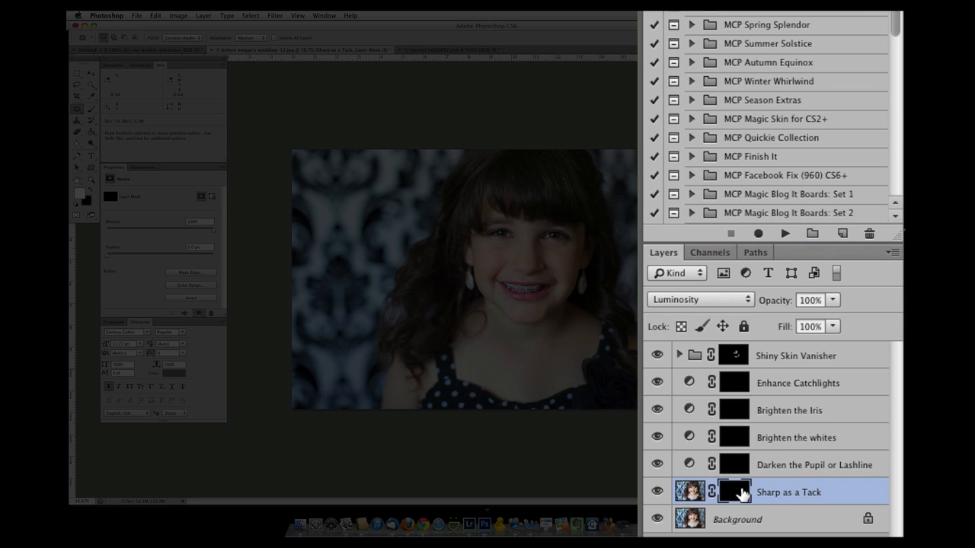
pyautogui.moveTo(720, 489)
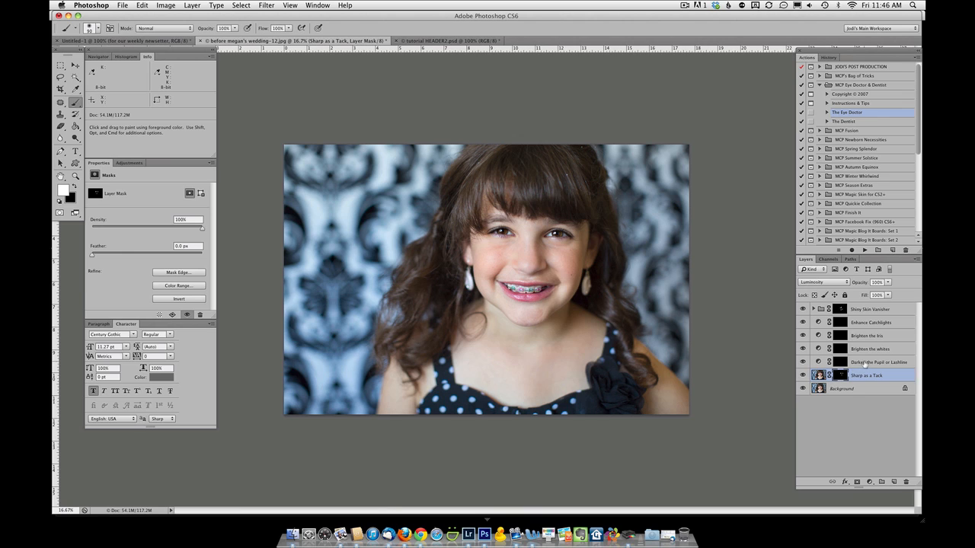
pyautogui.moveTo(820, 374)
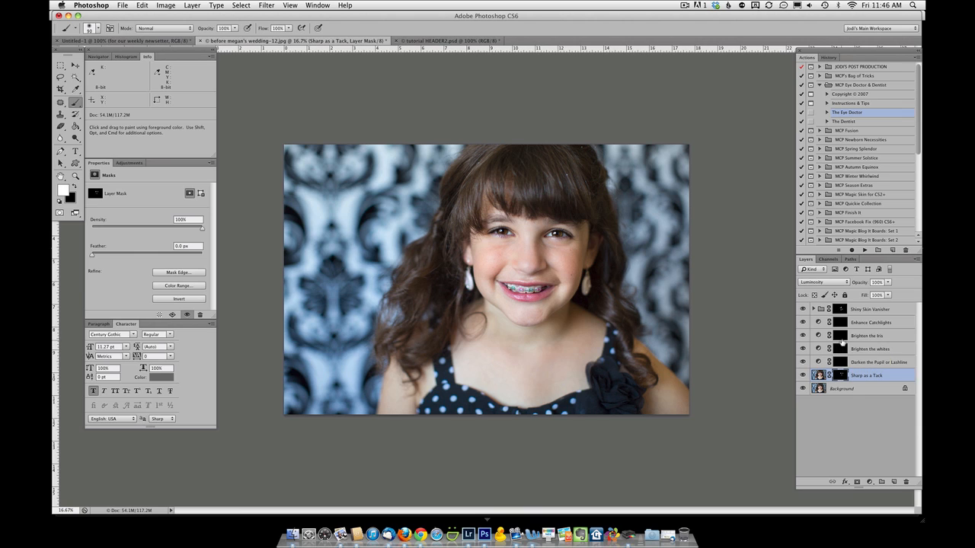
pyautogui.moveTo(841, 349)
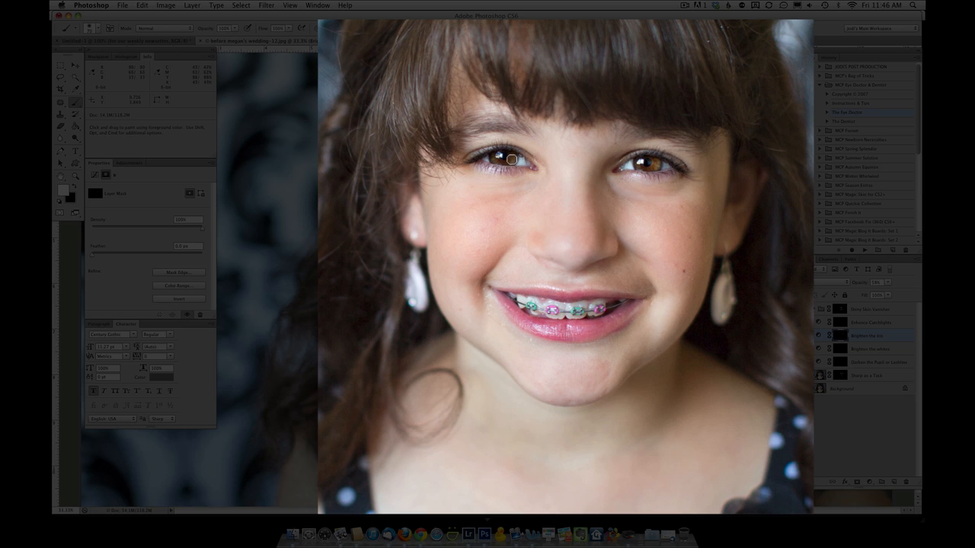
pyautogui.moveTo(875, 289)
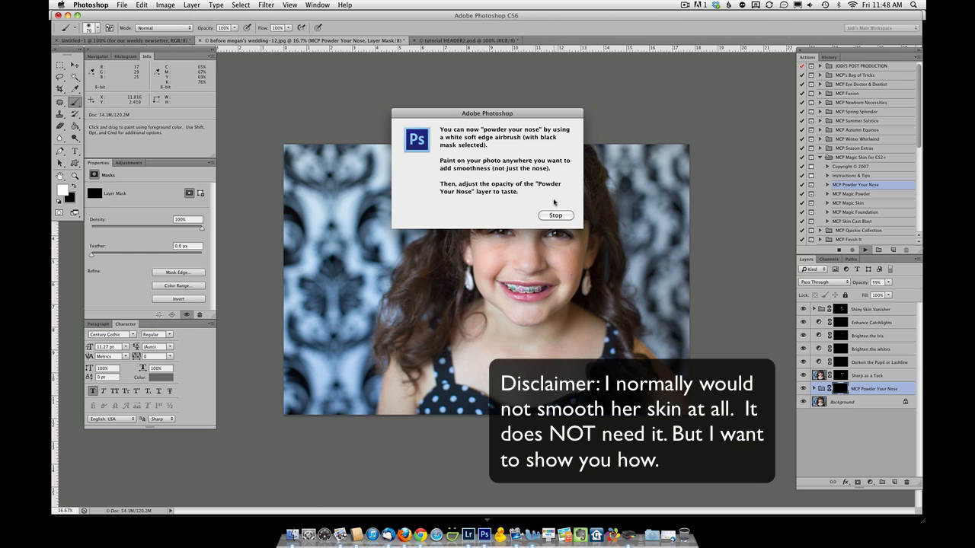
# Step: Dismiss the Powder Your Nose instructions to begin painting the skin-smoothing mask
pyautogui.click(555, 216)
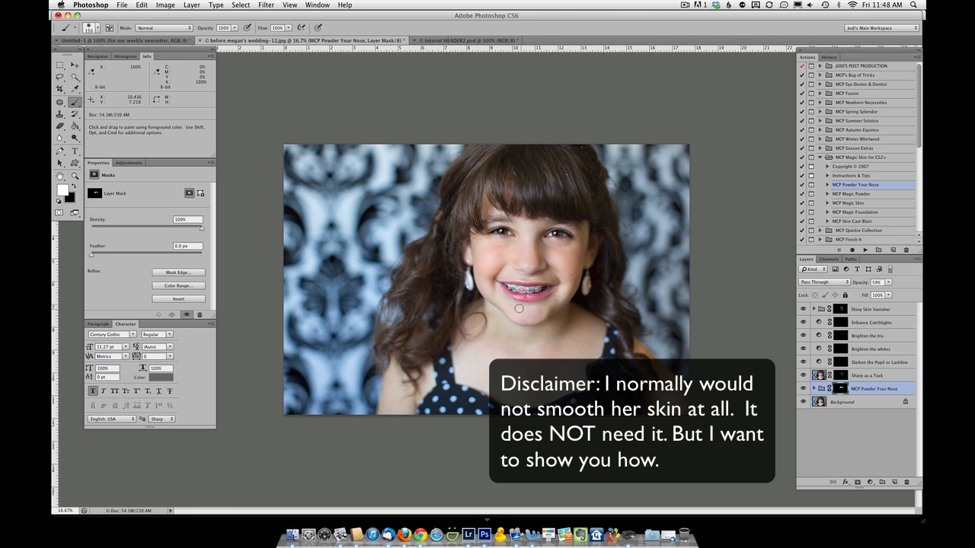
pyautogui.moveTo(530, 311)
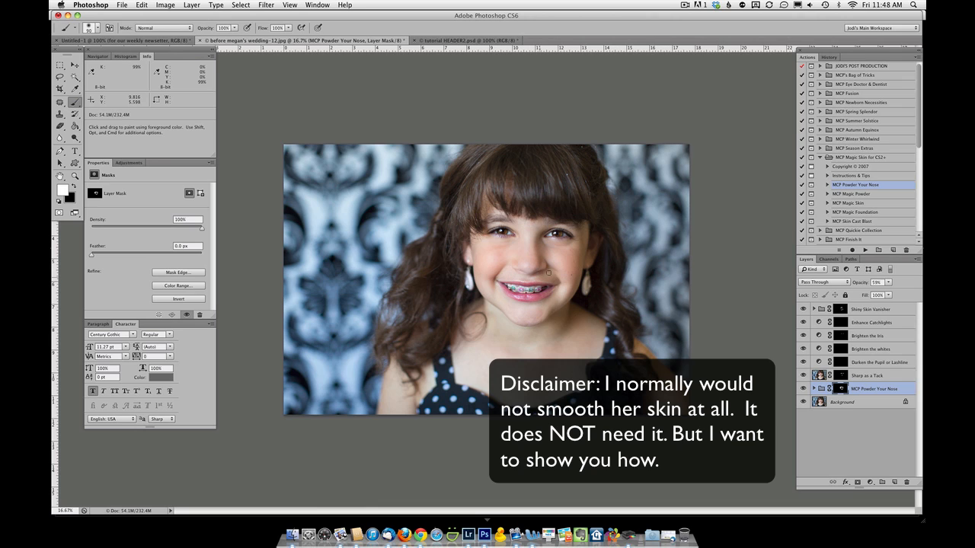
pyautogui.moveTo(533, 224)
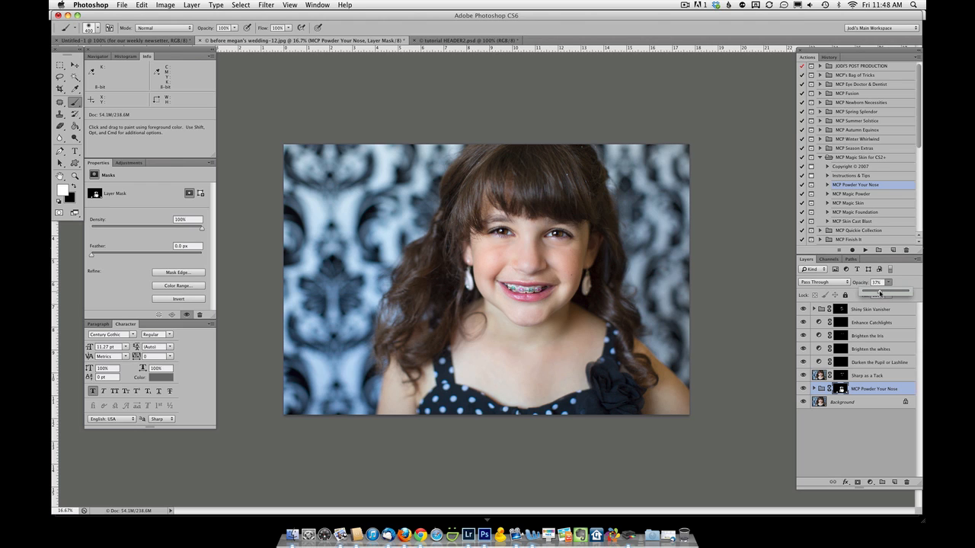
pyautogui.moveTo(554, 178)
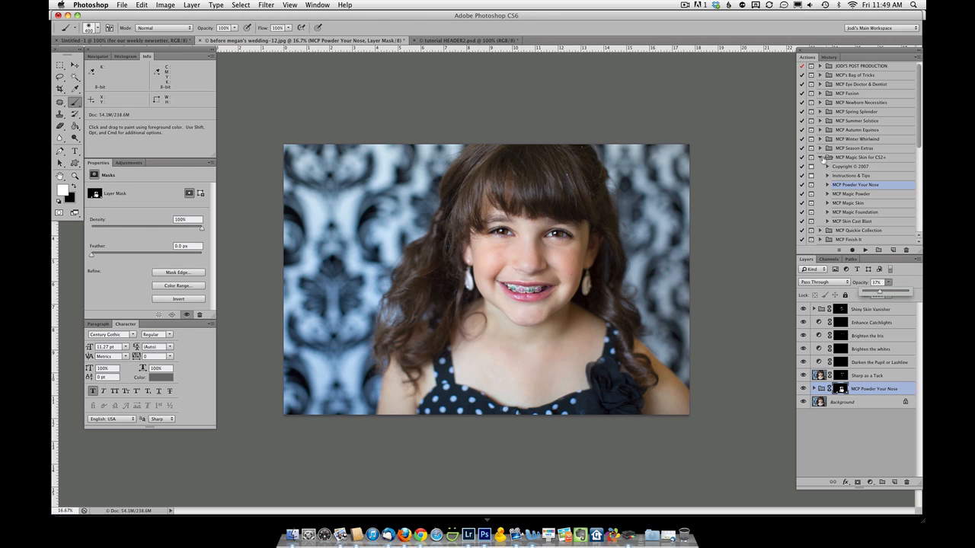
# Step: Run Bleach Pen from MCP's Bag of Tricks and expand its group to reveal the layers
pyautogui.scroll(-3)
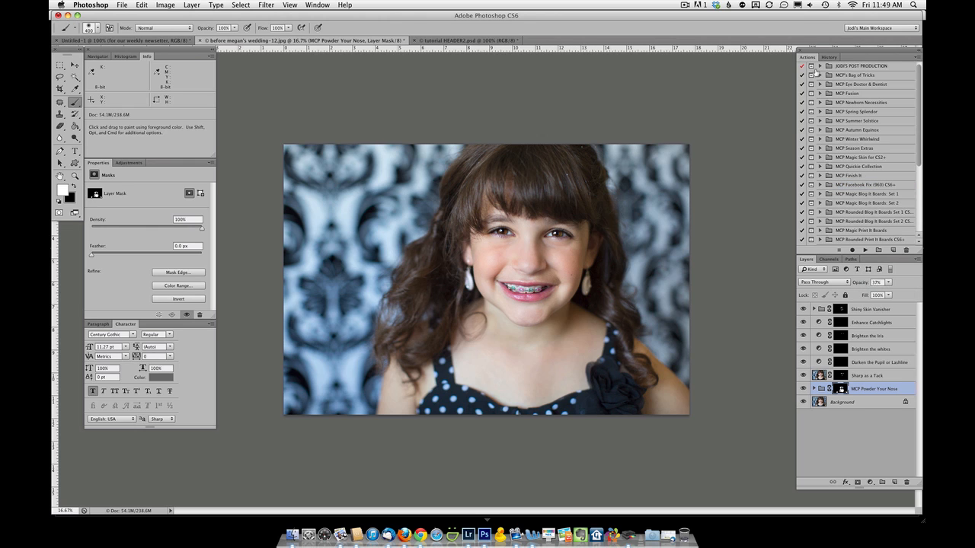
pyautogui.click(820, 75)
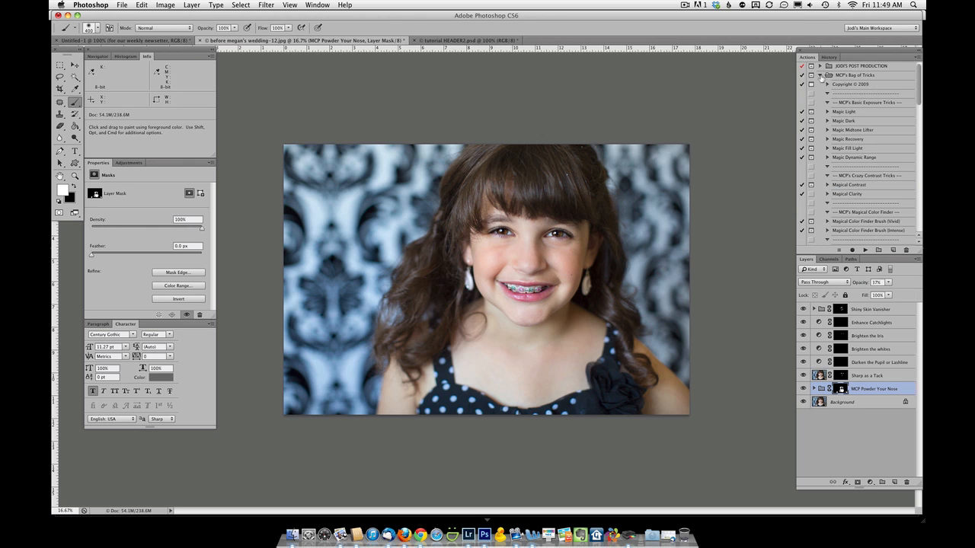
pyautogui.scroll(-3)
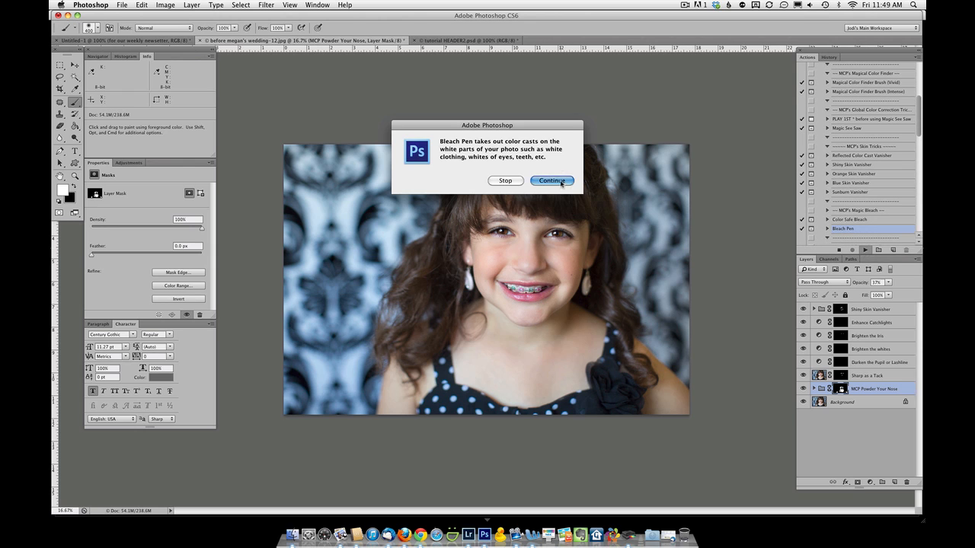
pyautogui.click(551, 181)
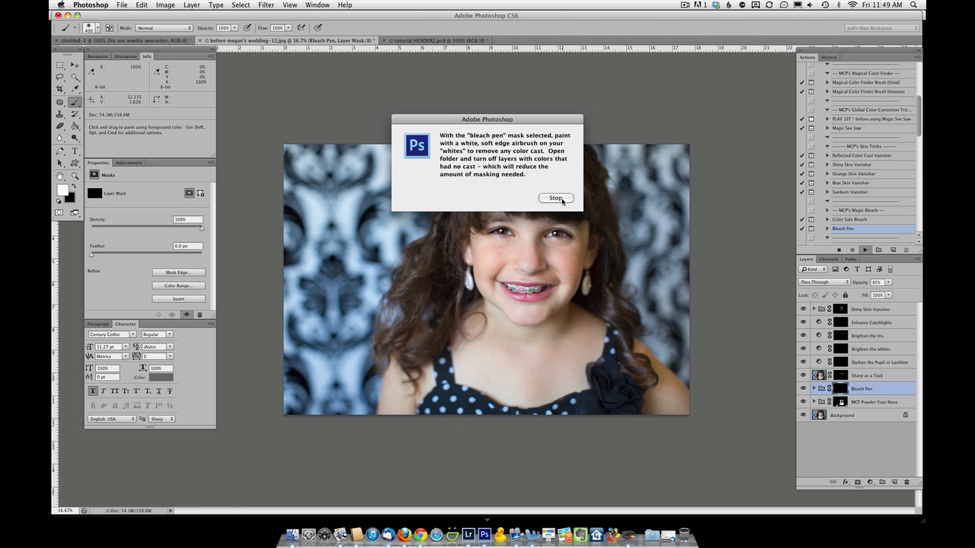
pyautogui.click(556, 199)
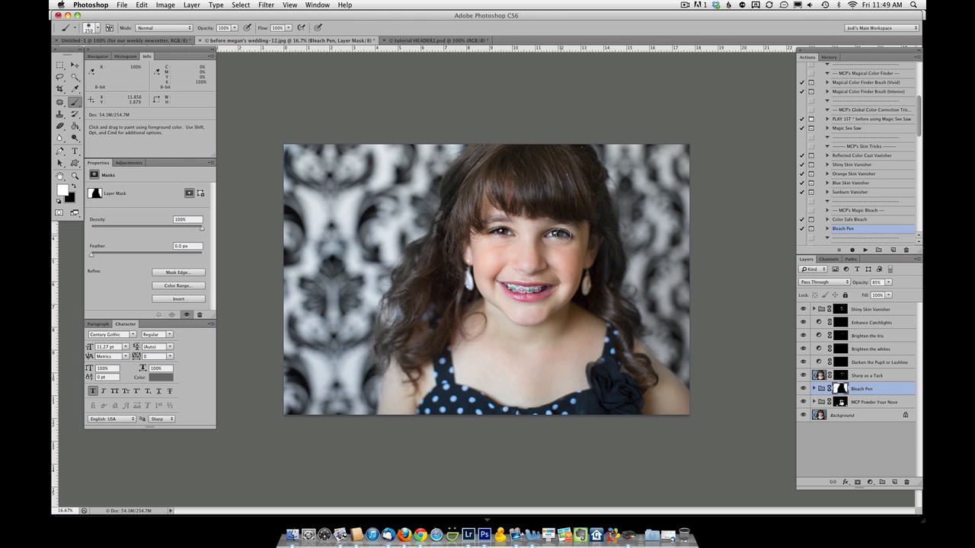
pyautogui.moveTo(593, 377)
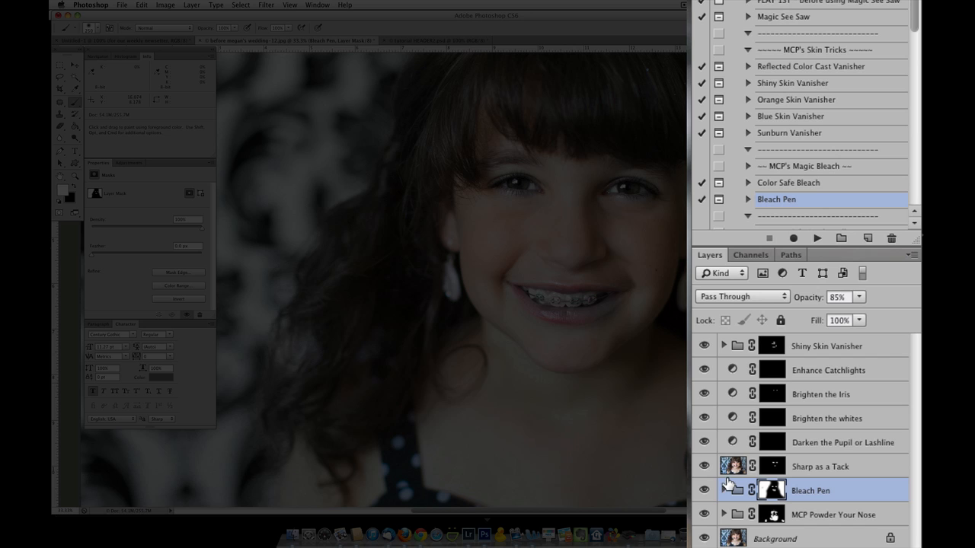
pyautogui.click(722, 490)
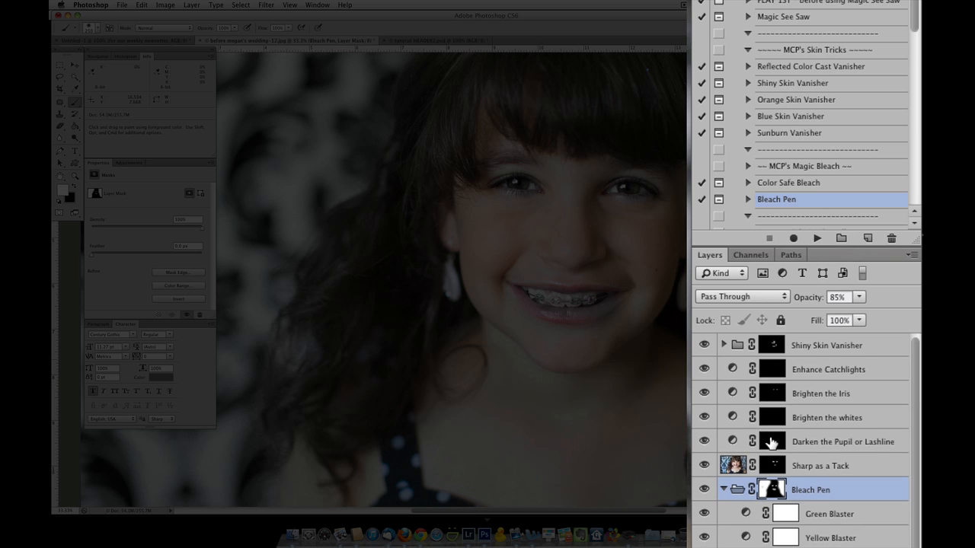
pyautogui.scroll(-3)
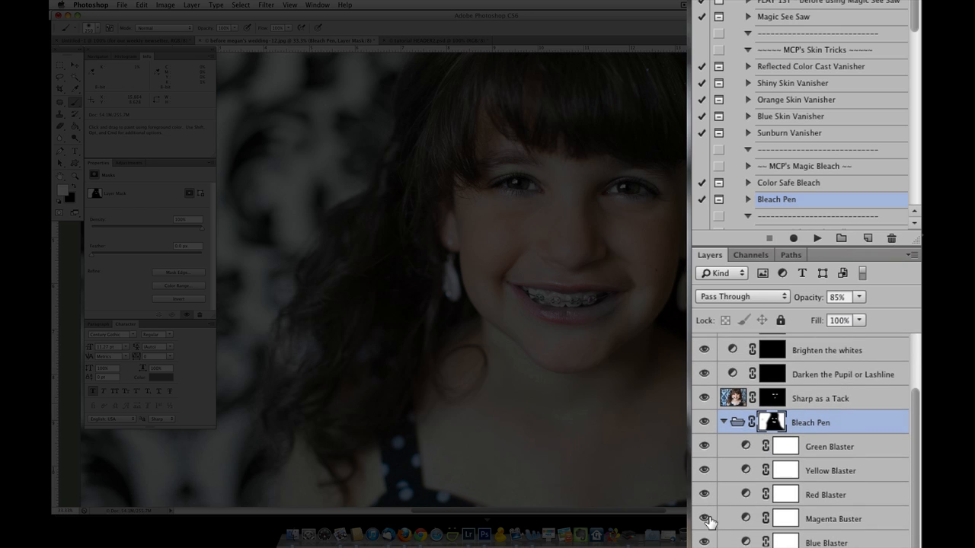